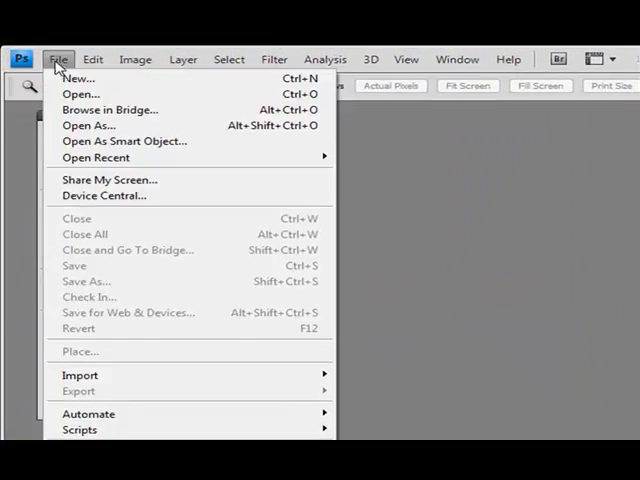
- Create a new blank white document at 150 pixels per inch resolution
{"action": "left_click", "coordinate": [76, 78]}
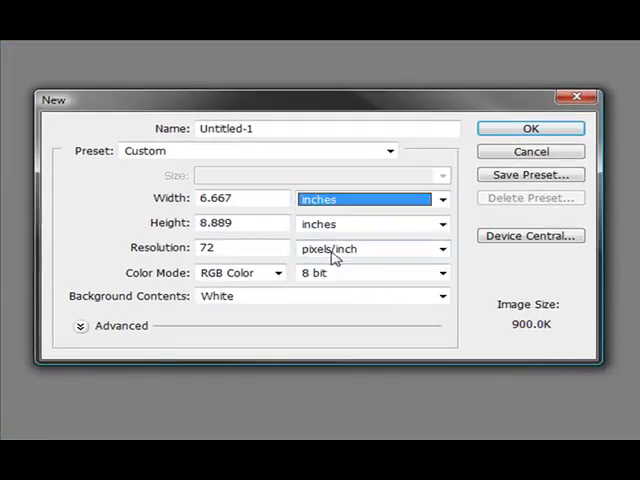
{"action": "triple_click", "coordinate": [244, 246]}
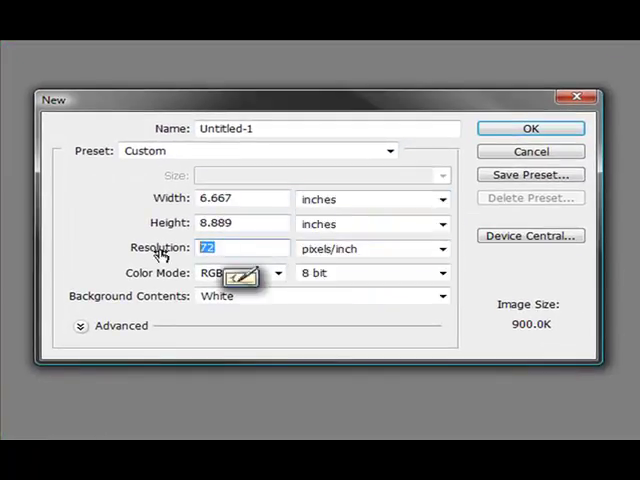
{"action": "type", "text": "150"}
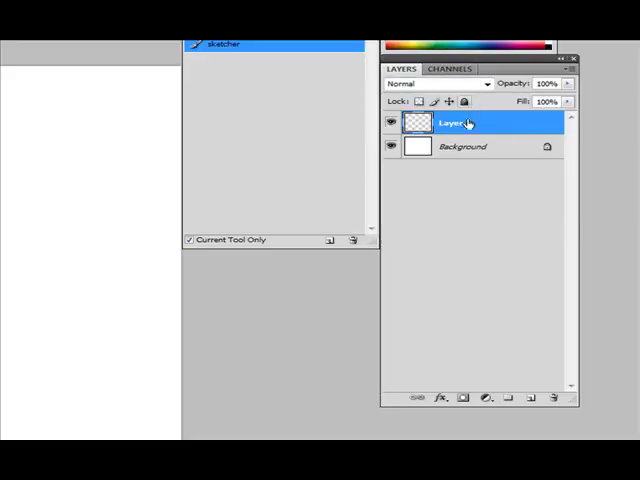
- Rename the layer 'rough sketch' and draw the skull's cranium, eye socket and jaw
{"action": "right_click", "coordinate": [456, 124]}
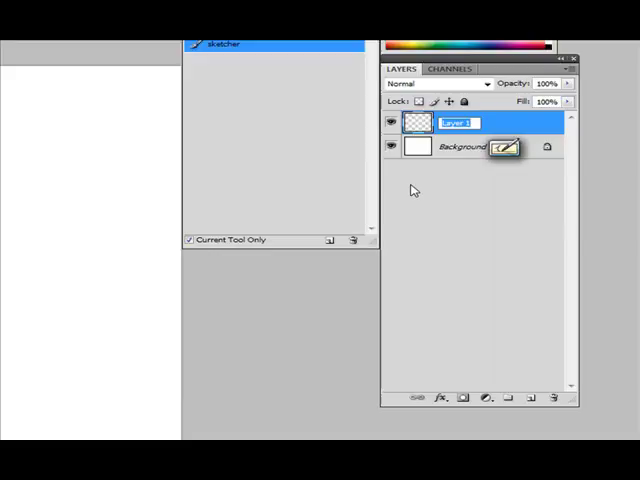
{"action": "type", "text": "rough sketch"}
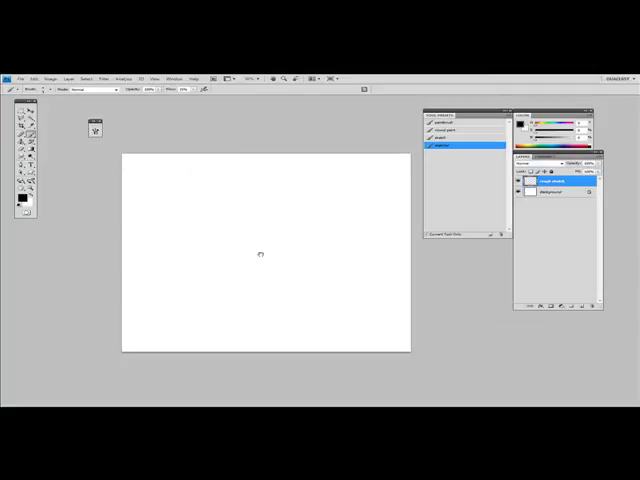
{"action": "mouse_move", "coordinate": [318, 204]}
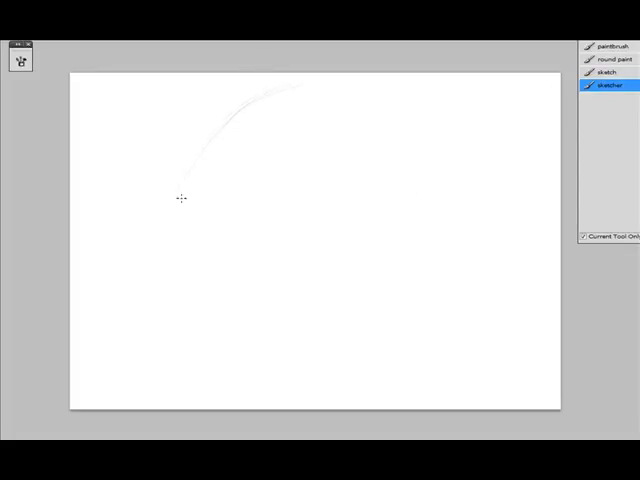
{"action": "left_click_drag", "start_coordinate": [180, 196], "coordinate": [476, 128]}
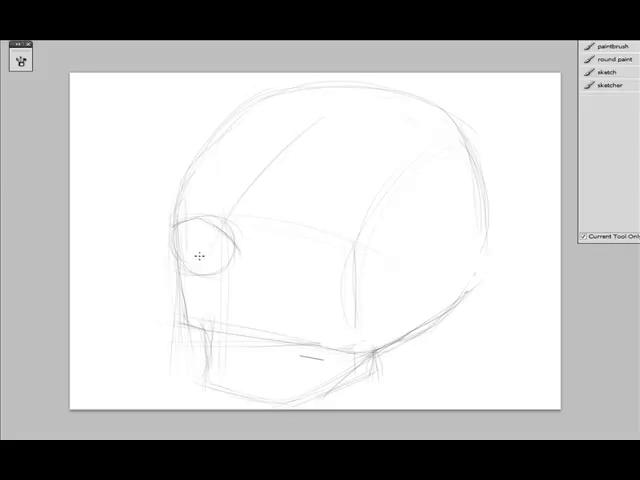
{"action": "left_click_drag", "start_coordinate": [196, 256], "coordinate": [236, 260]}
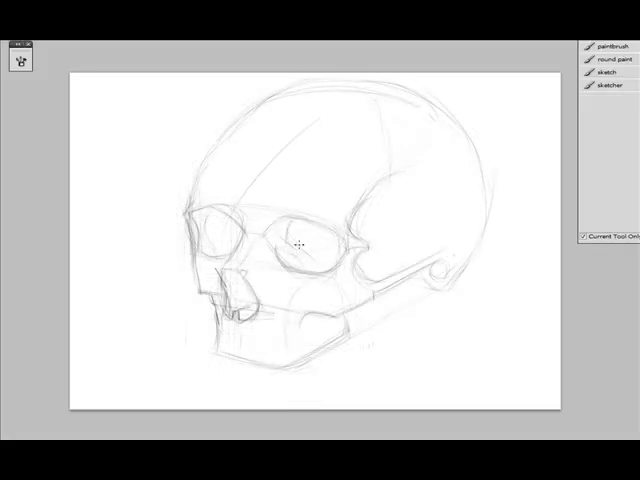
- Trace cleaner skull contours, brow and cheekbone over the rough sketch on the clean sketch layer
{"action": "left_click_drag", "start_coordinate": [300, 244], "coordinate": [216, 304]}
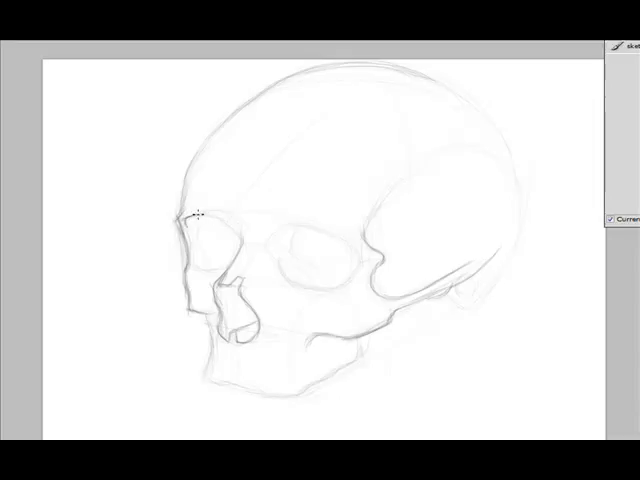
{"action": "left_click_drag", "start_coordinate": [200, 210], "coordinate": [232, 270]}
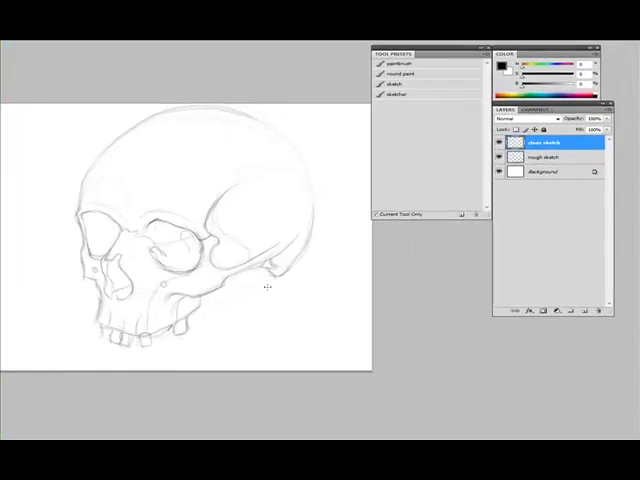
- Select both sketch layers and merge them via the Layers panel menu
{"action": "left_click", "coordinate": [496, 158]}
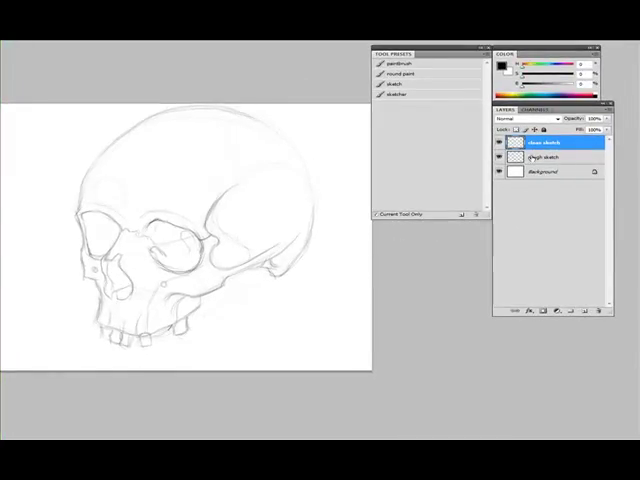
{"action": "left_click", "coordinate": [550, 168]}
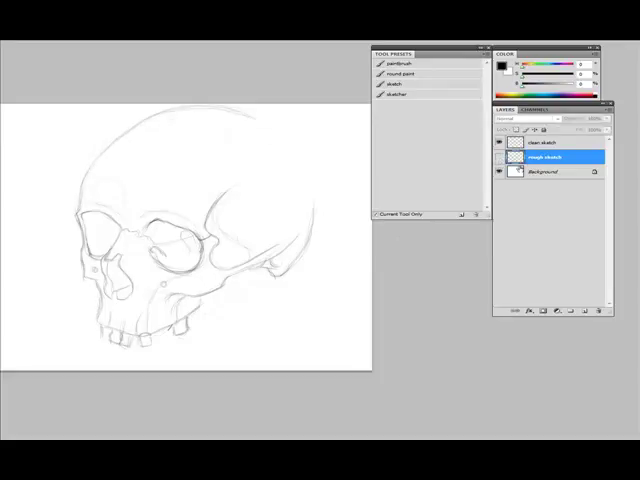
{"action": "left_click", "coordinate": [548, 140]}
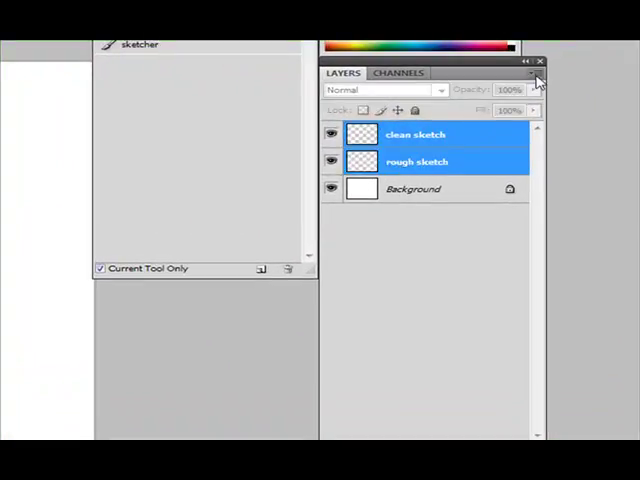
{"action": "left_click", "coordinate": [532, 72]}
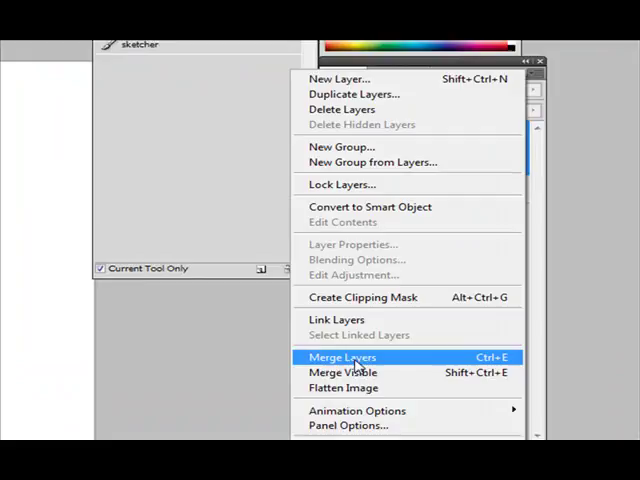
{"action": "left_click", "coordinate": [342, 356]}
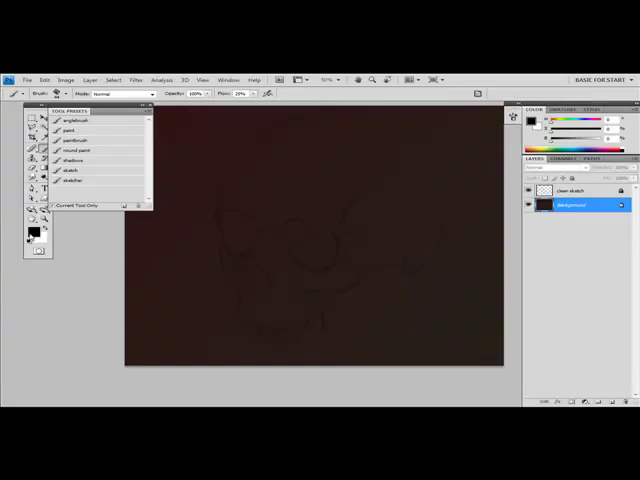
- Set dark red and dark brown swatches and lay a gradient across the background
{"action": "left_click", "coordinate": [32, 232]}
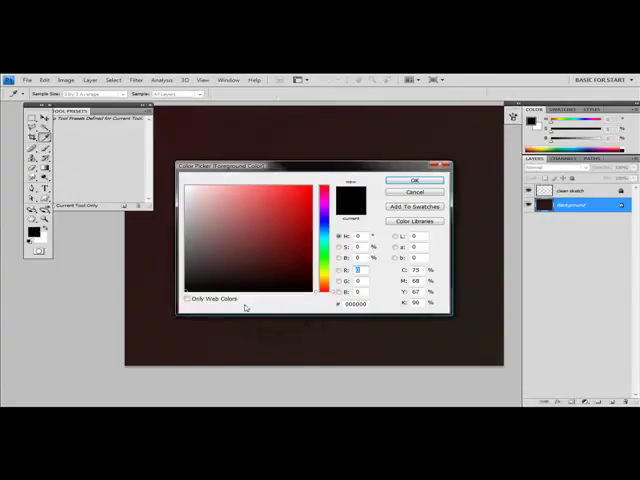
{"action": "left_click", "coordinate": [270, 280]}
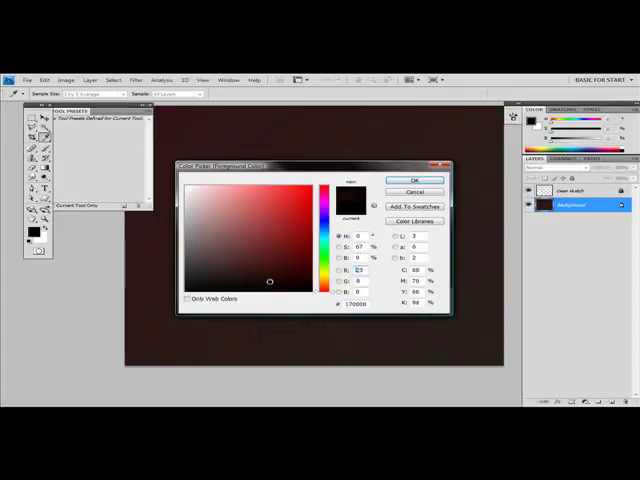
{"action": "left_click", "coordinate": [416, 180]}
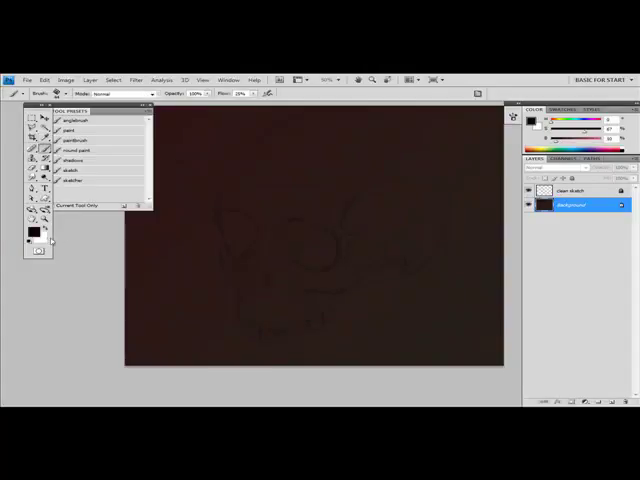
{"action": "left_click", "coordinate": [32, 236]}
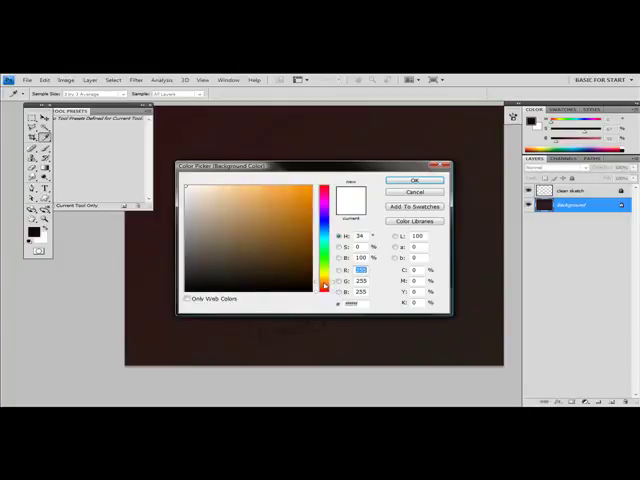
{"action": "left_click", "coordinate": [284, 264]}
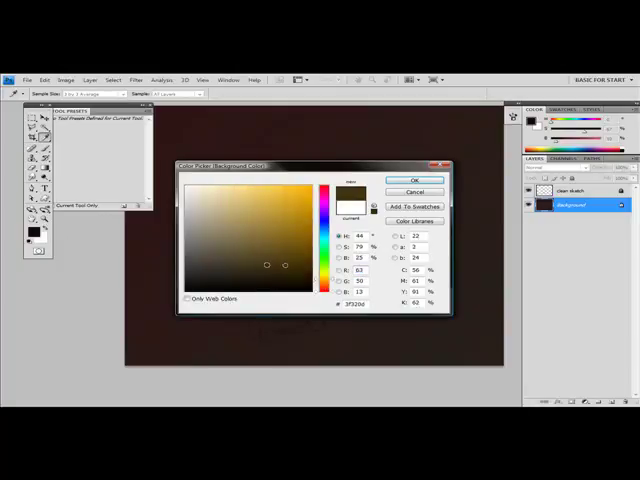
{"action": "left_click", "coordinate": [412, 180]}
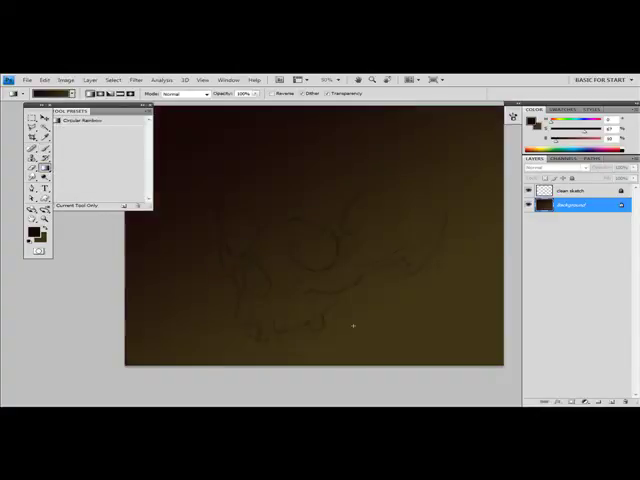
{"action": "left_click_drag", "start_coordinate": [324, 284], "coordinate": [404, 352]}
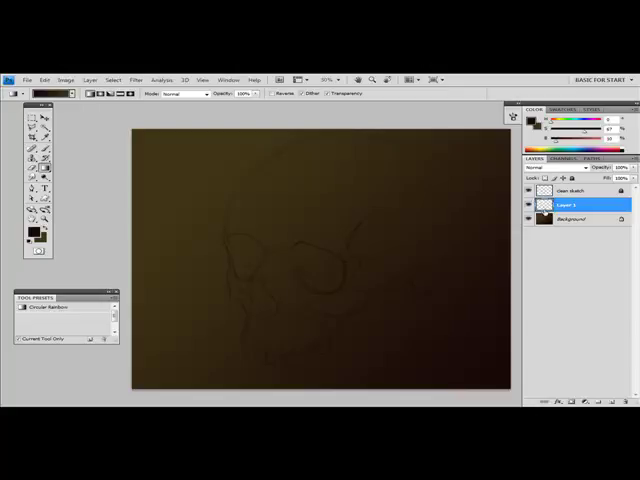
{"action": "mouse_move", "coordinate": [396, 240]}
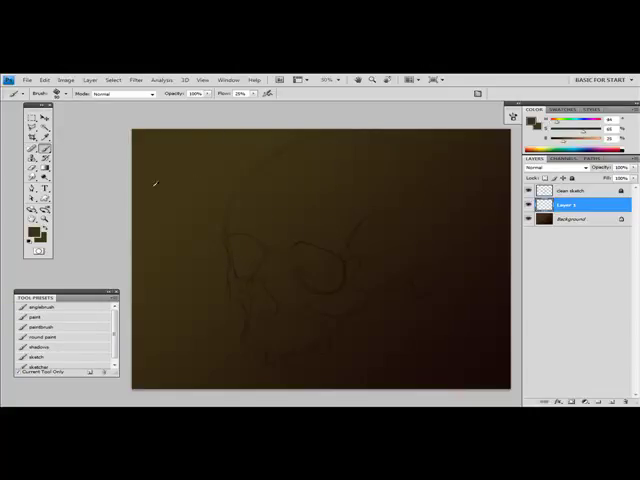
- Pick golden brown then lighter beige tones and block in the skull beneath the sketch
{"action": "left_click", "coordinate": [36, 236]}
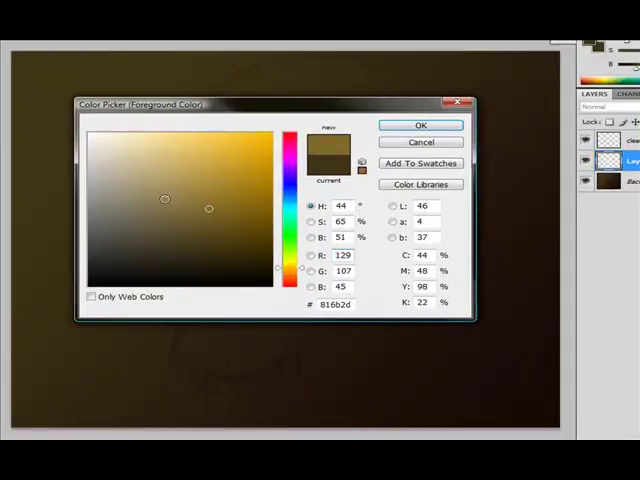
{"action": "left_click", "coordinate": [420, 126]}
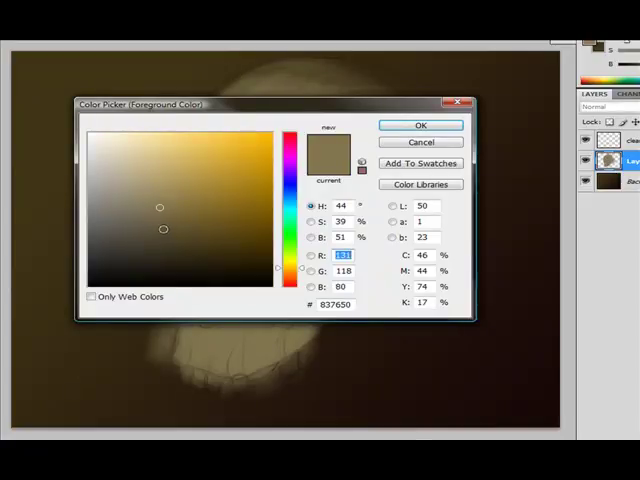
{"action": "left_click", "coordinate": [420, 126]}
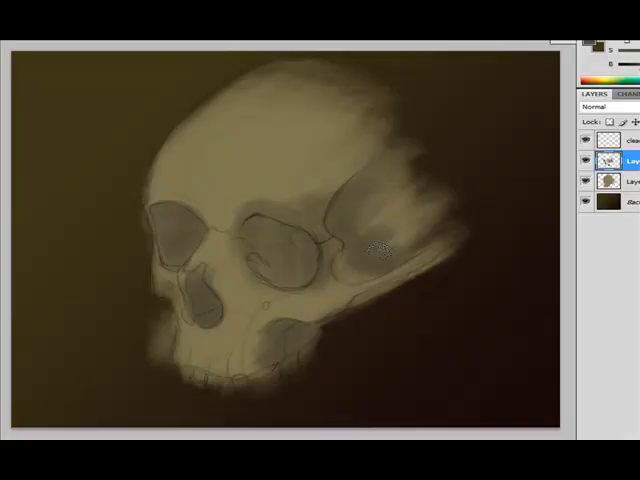
- Paint soft shading across the skull's cranium, eye sockets and cheekbone
{"action": "left_click_drag", "start_coordinate": [380, 250], "coordinate": [330, 290]}
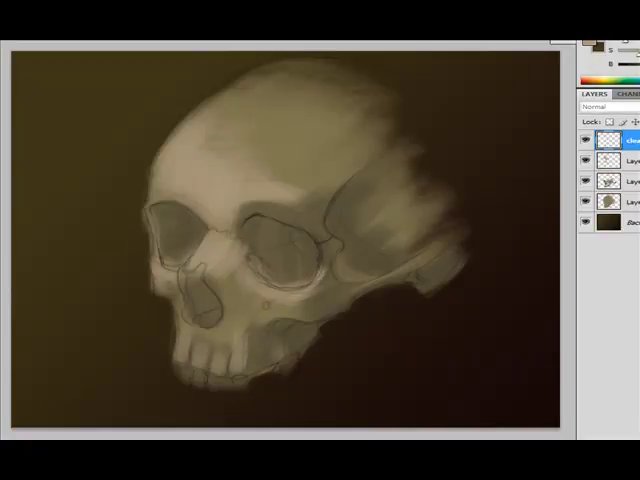
- Dismiss the locked sketch-layer warning and add Layer 4 beneath the sketch for shading
{"action": "left_click", "coordinate": [600, 106]}
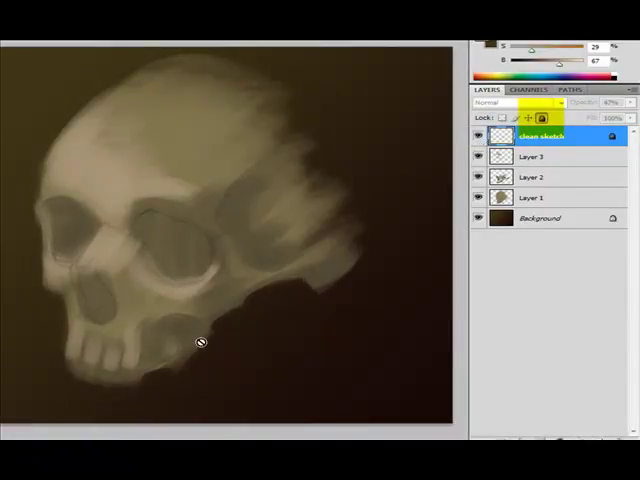
{"action": "left_click", "coordinate": [200, 340]}
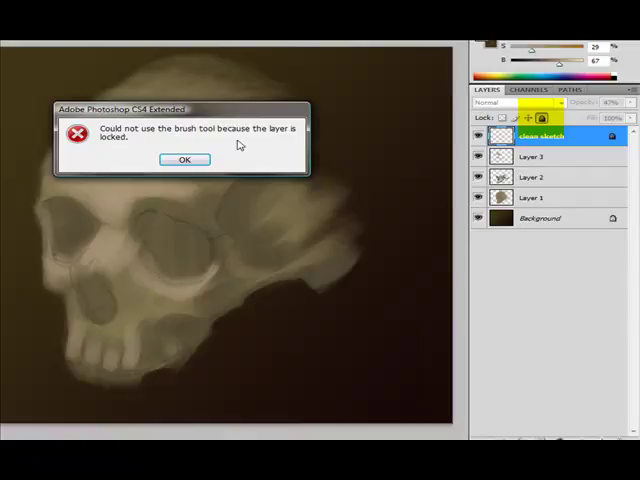
{"action": "left_click", "coordinate": [184, 160]}
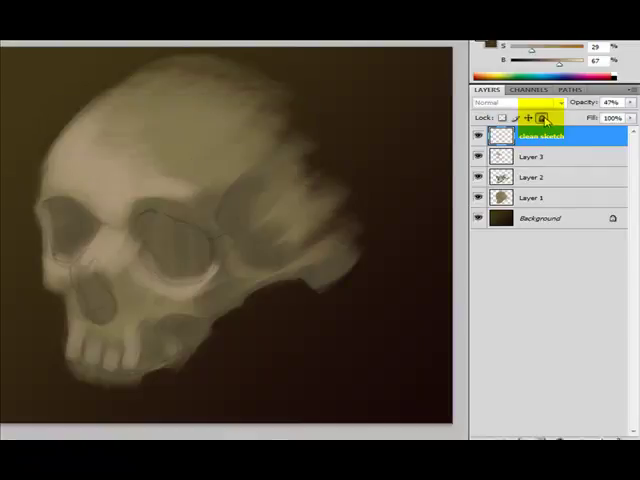
{"action": "left_click", "coordinate": [536, 156]}
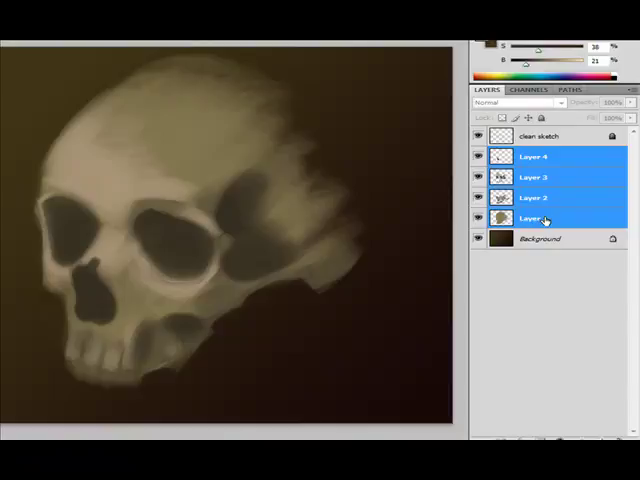
- Group the four paint layers and add empty Layer 5 above the group
{"action": "left_click", "coordinate": [632, 92]}
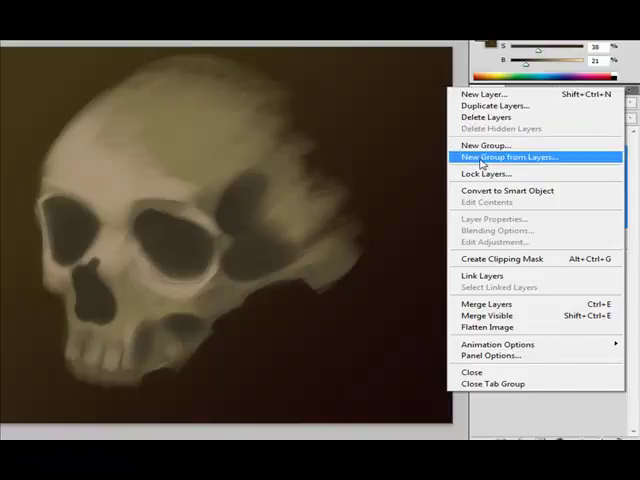
{"action": "left_click", "coordinate": [512, 156]}
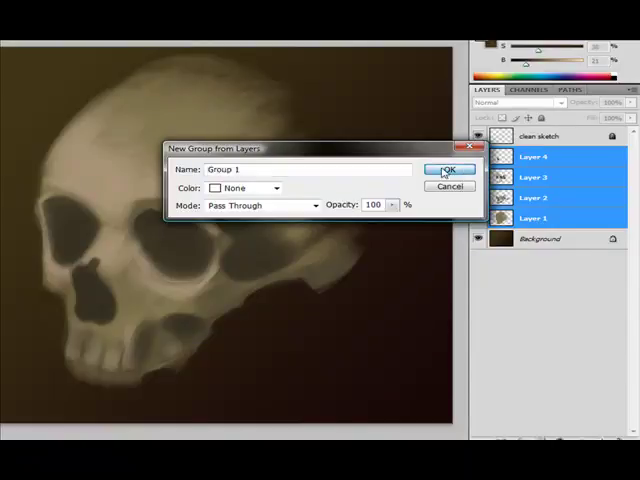
{"action": "left_click", "coordinate": [448, 168]}
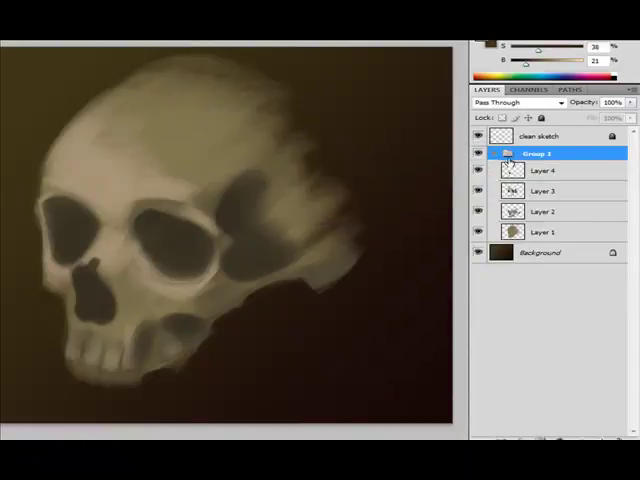
{"action": "left_click", "coordinate": [488, 152]}
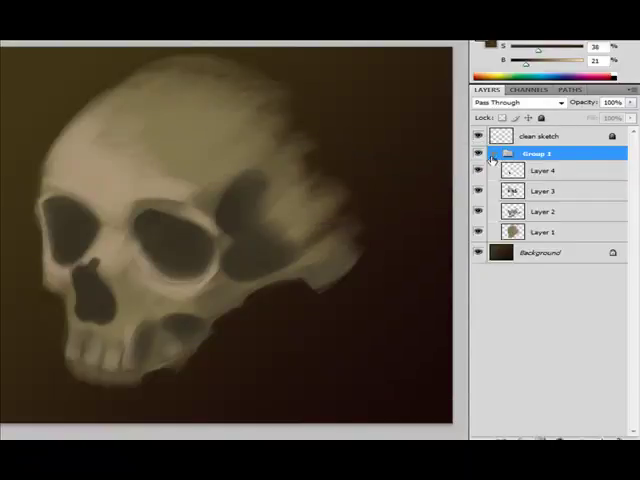
{"action": "left_click", "coordinate": [496, 152]}
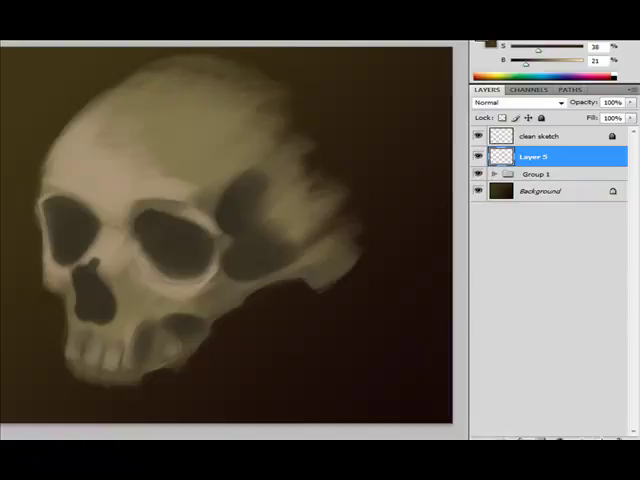
{"action": "mouse_move", "coordinate": [144, 168]}
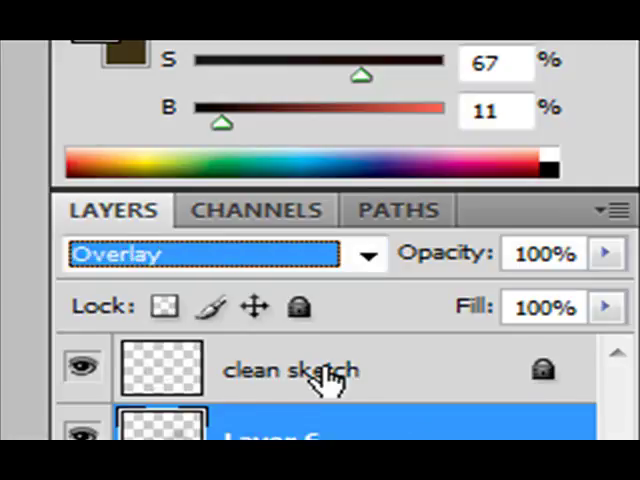
- Try Linear Light and Pin Light blending, then select all paint layers for merging
{"action": "left_click", "coordinate": [370, 254]}
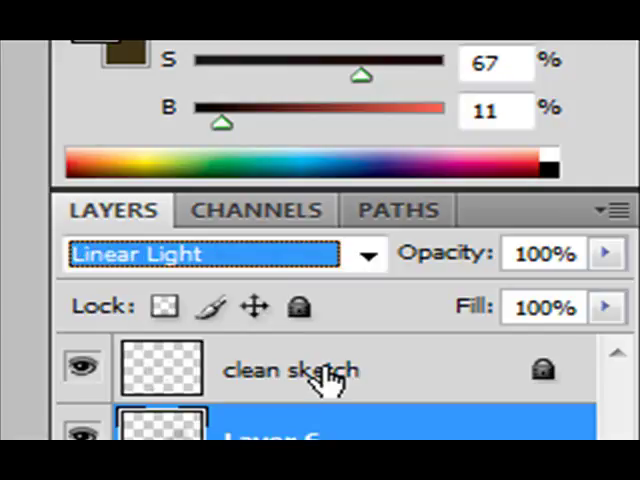
{"action": "left_click", "coordinate": [200, 254]}
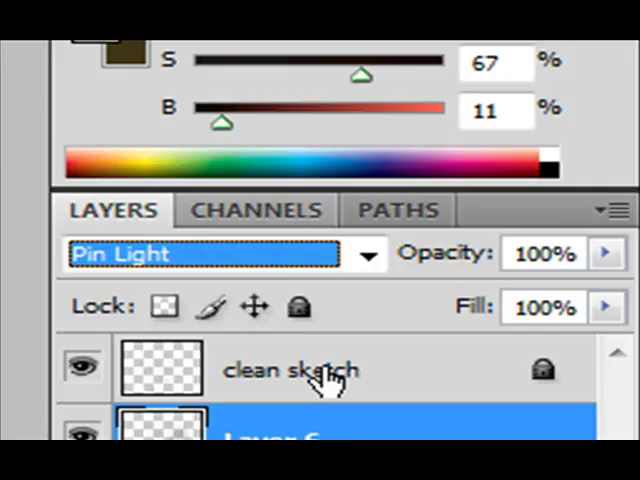
{"action": "mouse_move", "coordinate": [490, 284]}
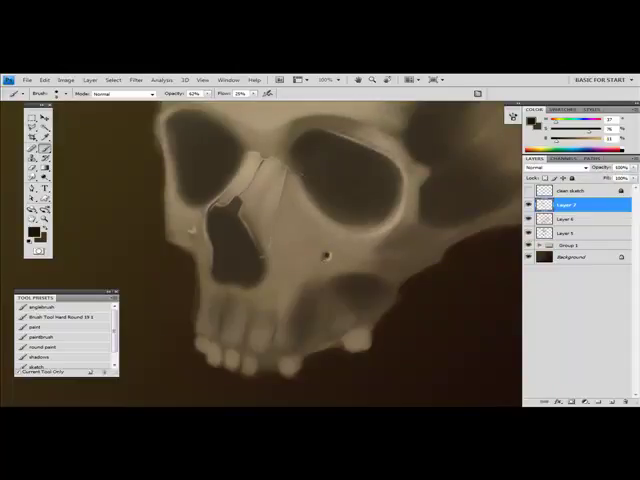
{"action": "left_click", "coordinate": [184, 230]}
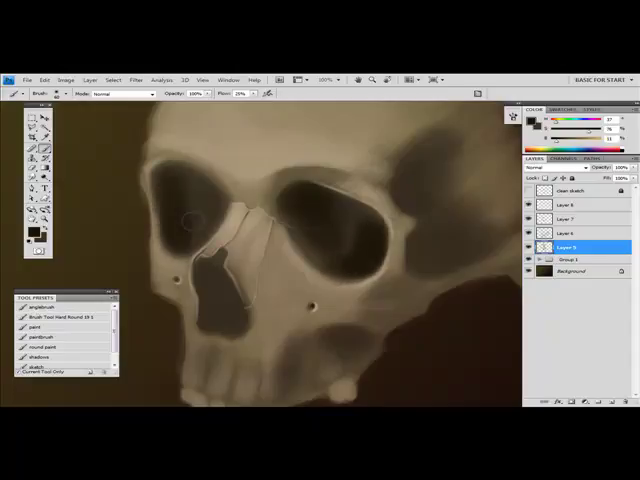
{"action": "left_click", "coordinate": [24, 130]}
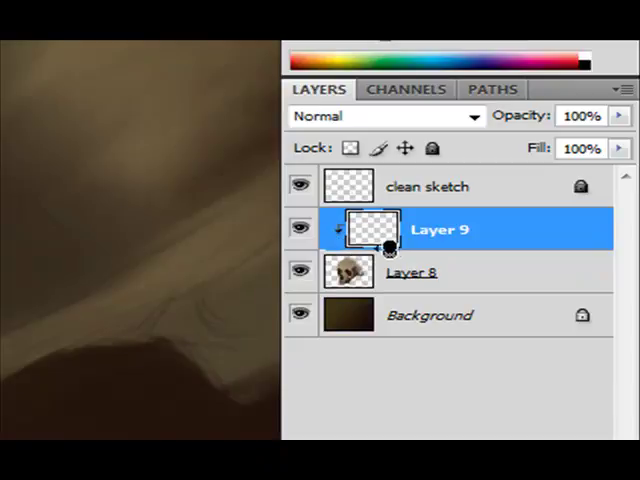
{"action": "mouse_move", "coordinate": [328, 424]}
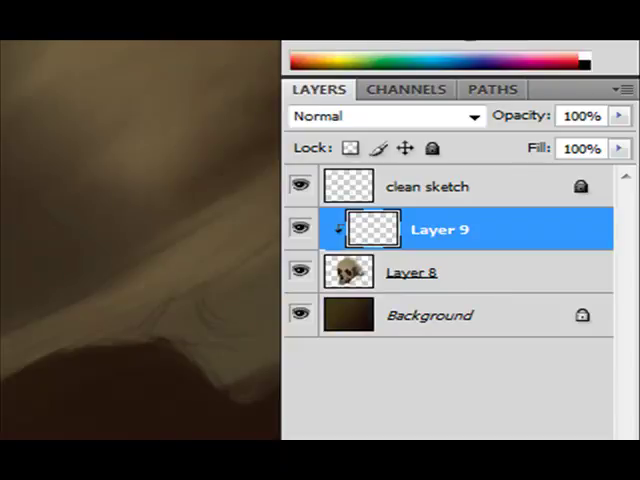
- Hide the clean sketch layer, leaving the skull painting and its clipped layer visible
{"action": "left_click", "coordinate": [300, 188]}
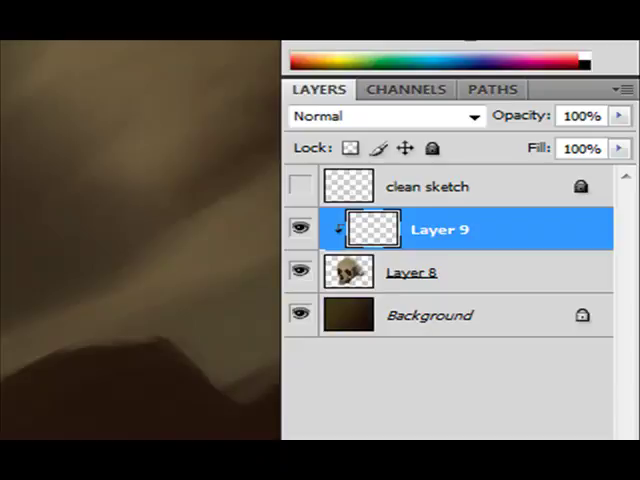